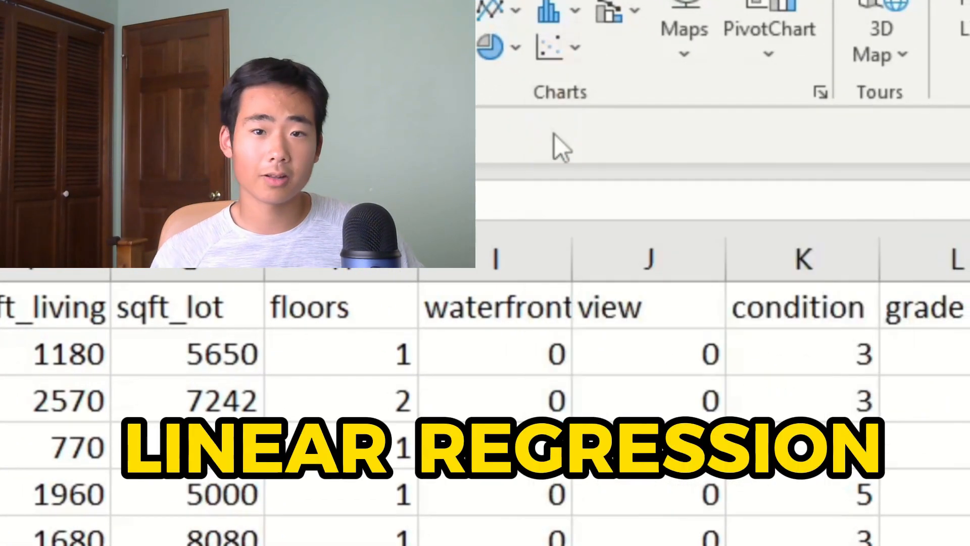
# Insert a basic scatter chart of the price and sqft_living columns from Insert > Charts
pyautogui.click(550, 47)
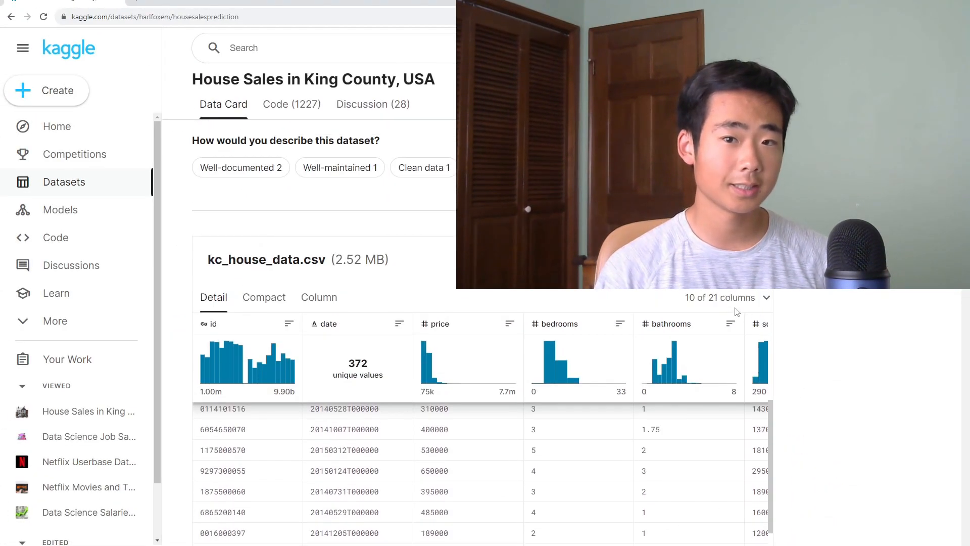
pyautogui.click(727, 297)
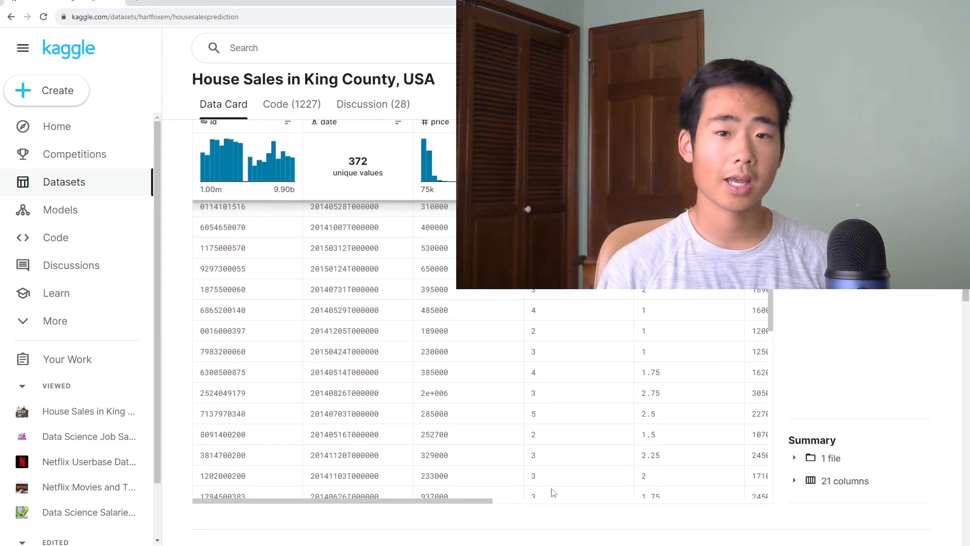
pyautogui.hscroll(3)
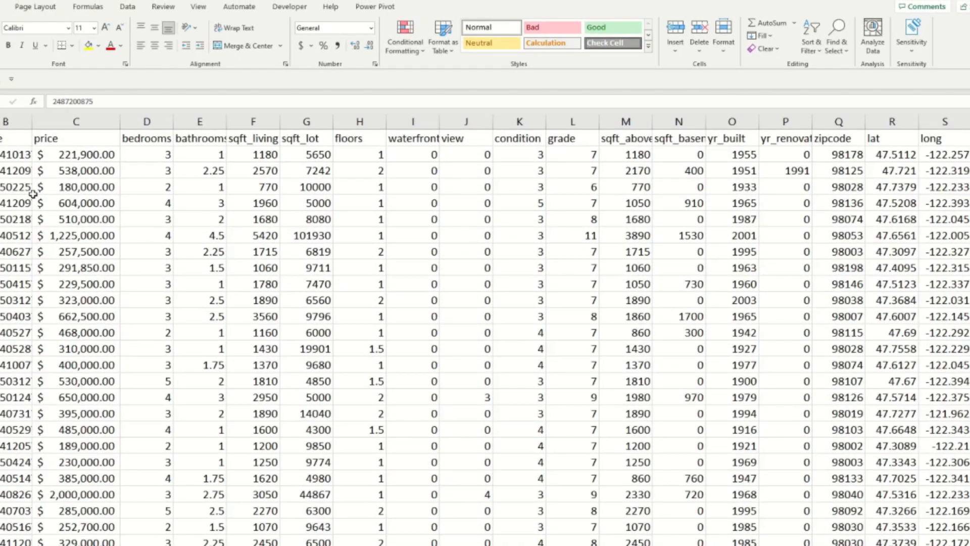
pyautogui.moveTo(595, 489)
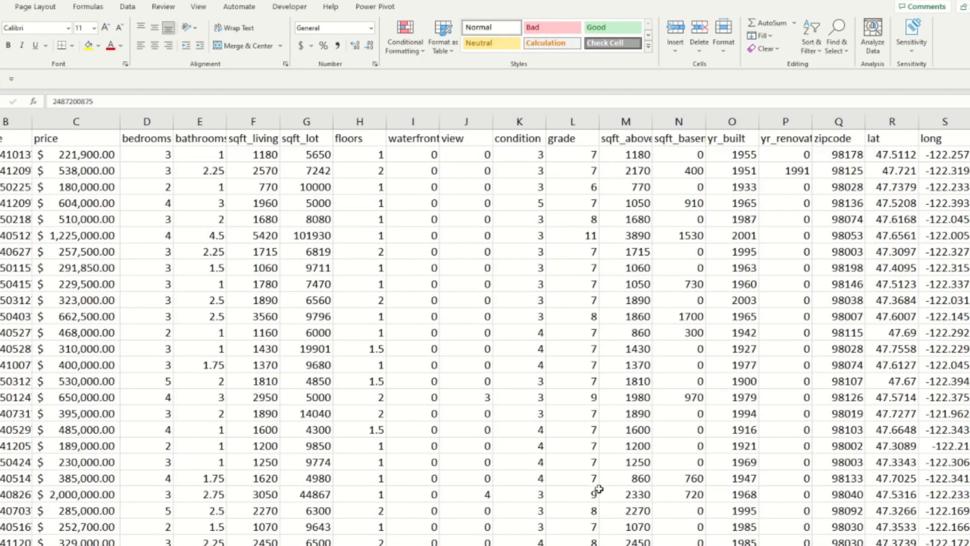
pyautogui.hscroll(3)
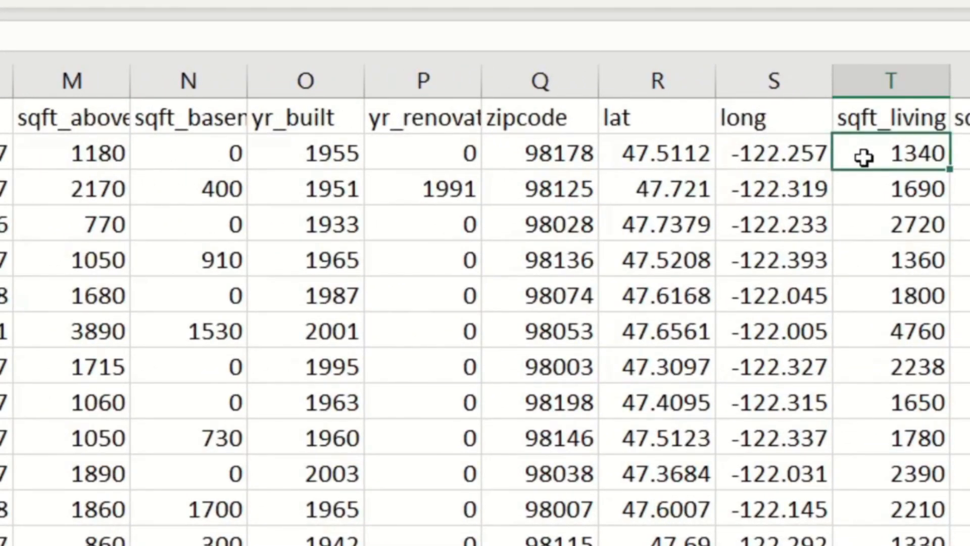
pyautogui.scroll(-3)
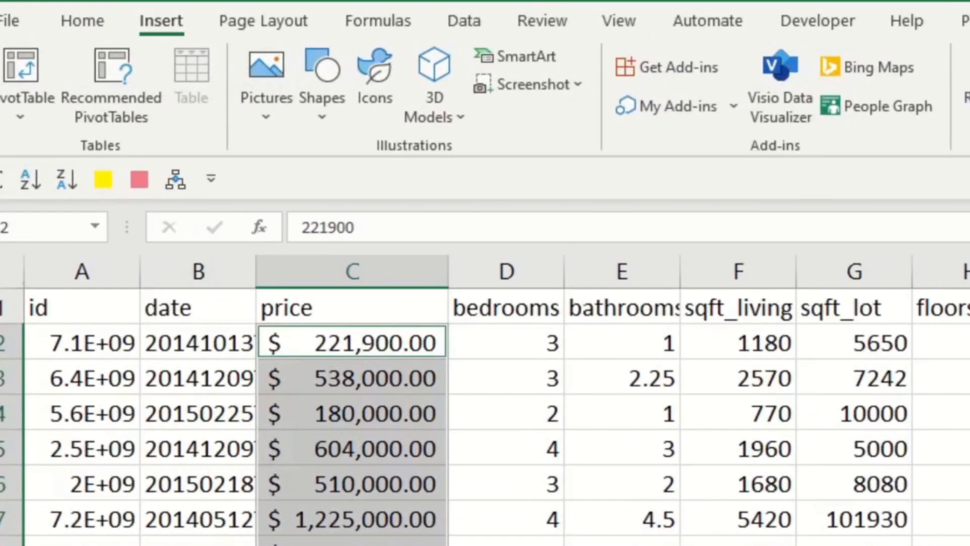
pyautogui.click(696, 112)
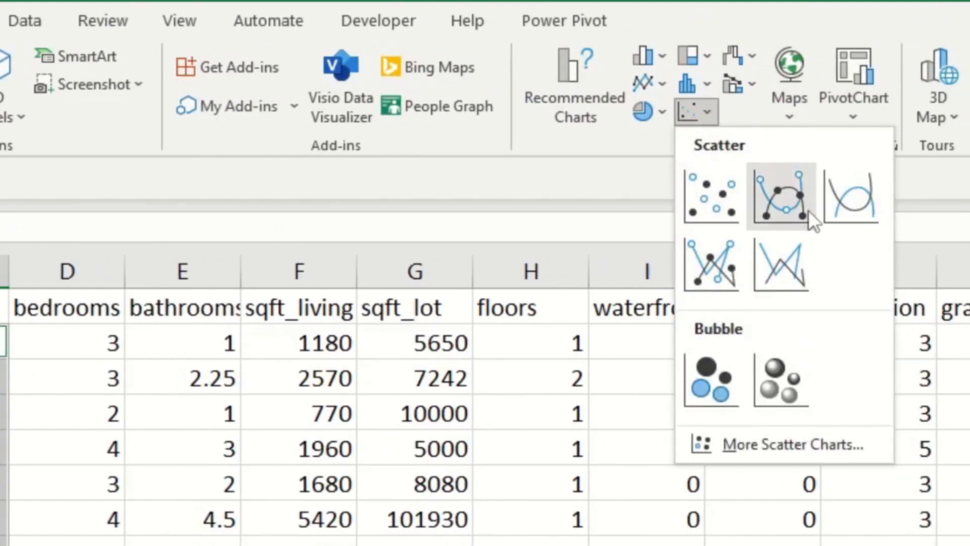
pyautogui.click(780, 195)
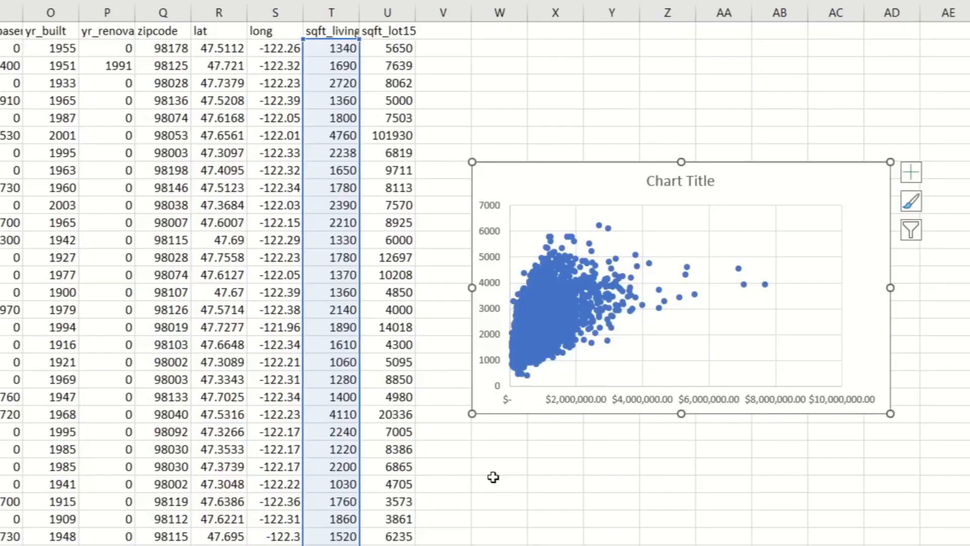
pyautogui.moveTo(501, 242)
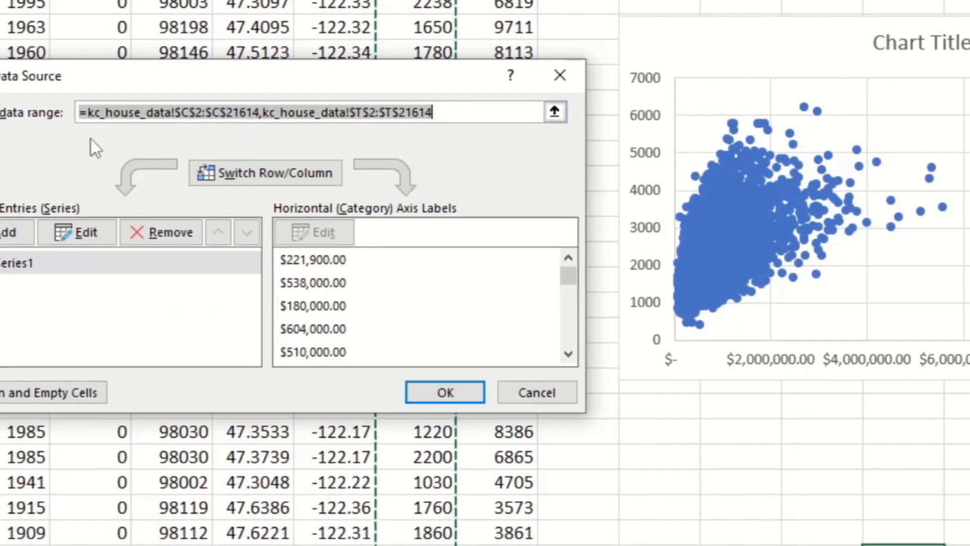
# Edit the data series so X uses the sqft_living range and Y uses the price range
pyautogui.click(77, 233)
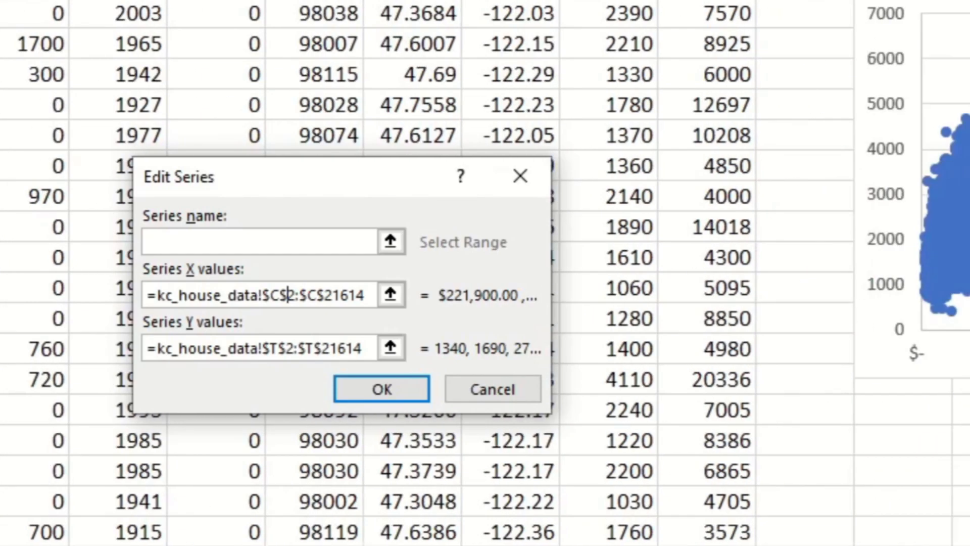
pyautogui.click(381, 390)
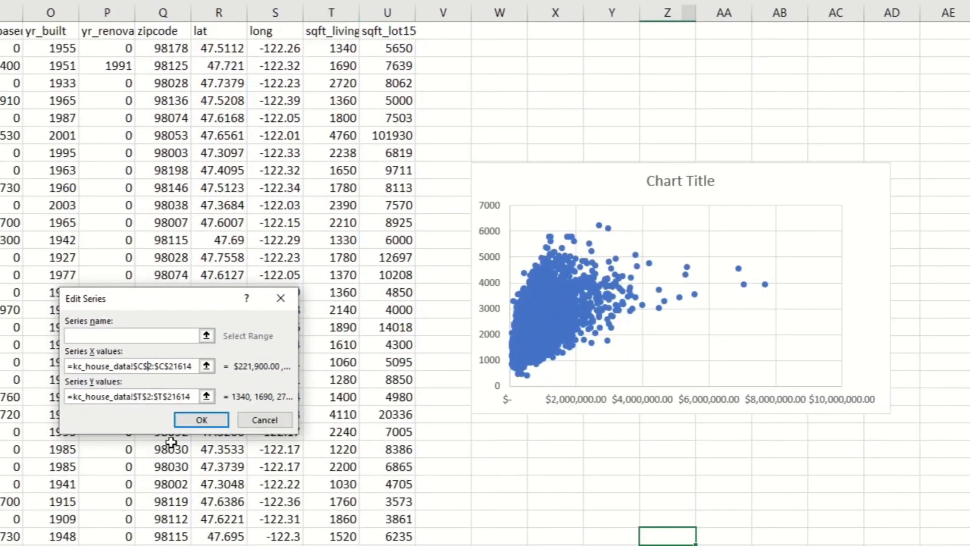
pyautogui.click(206, 366)
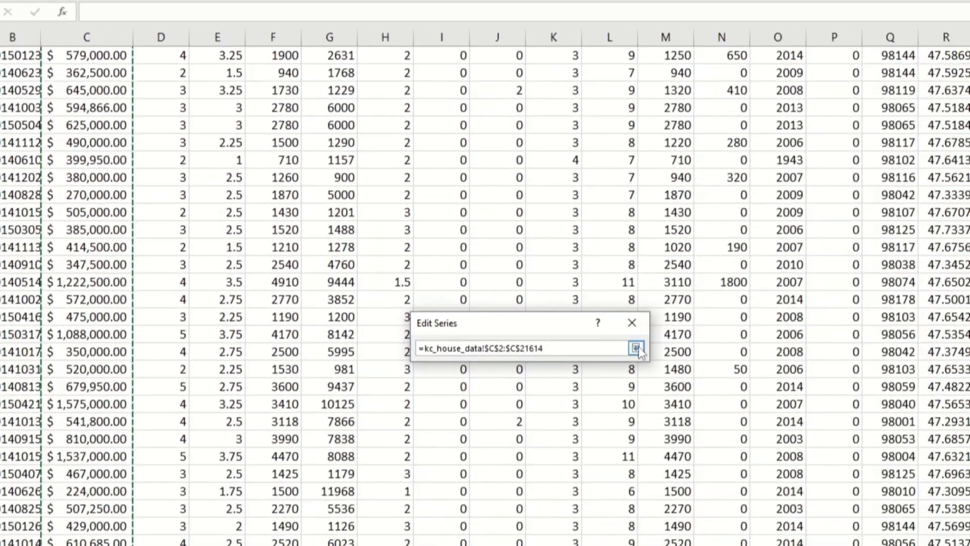
pyautogui.click(636, 332)
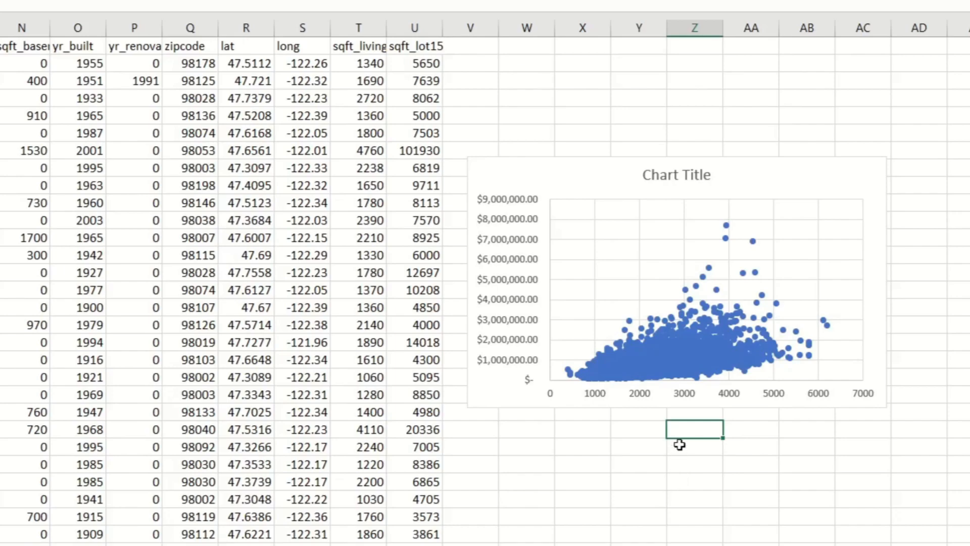
# Add axis title placeholders to both axes via the Chart Elements list
pyautogui.click(675, 279)
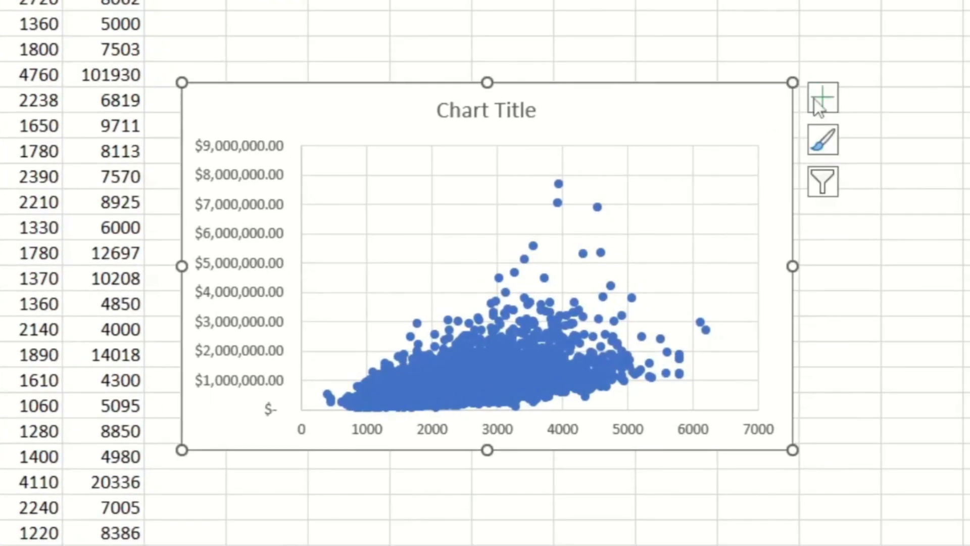
pyautogui.click(822, 97)
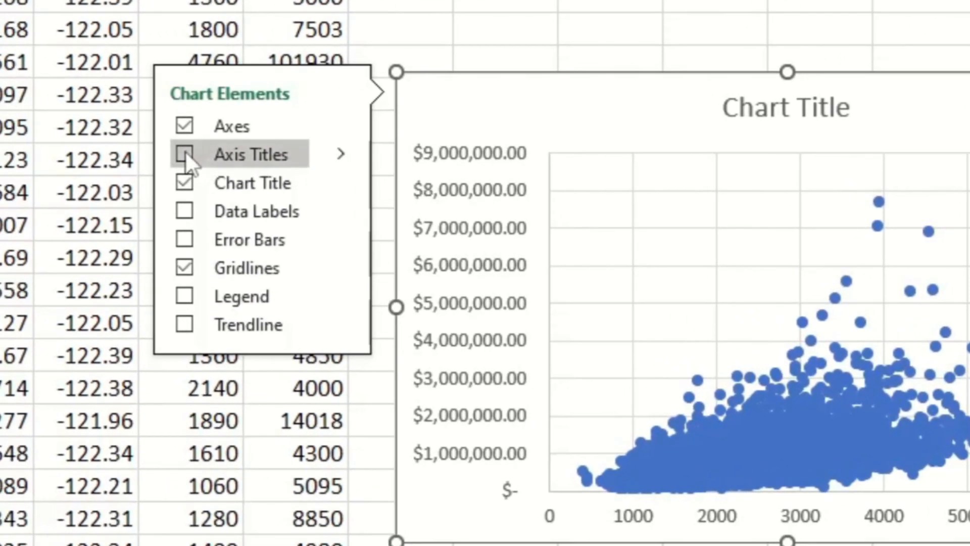
pyautogui.click(184, 154)
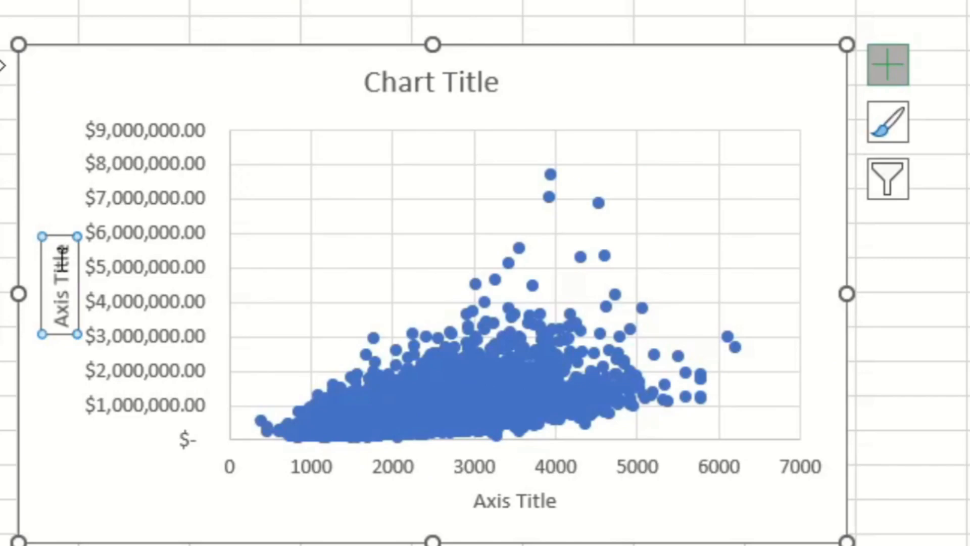
pyautogui.moveTo(157, 414)
pyautogui.write('Price')
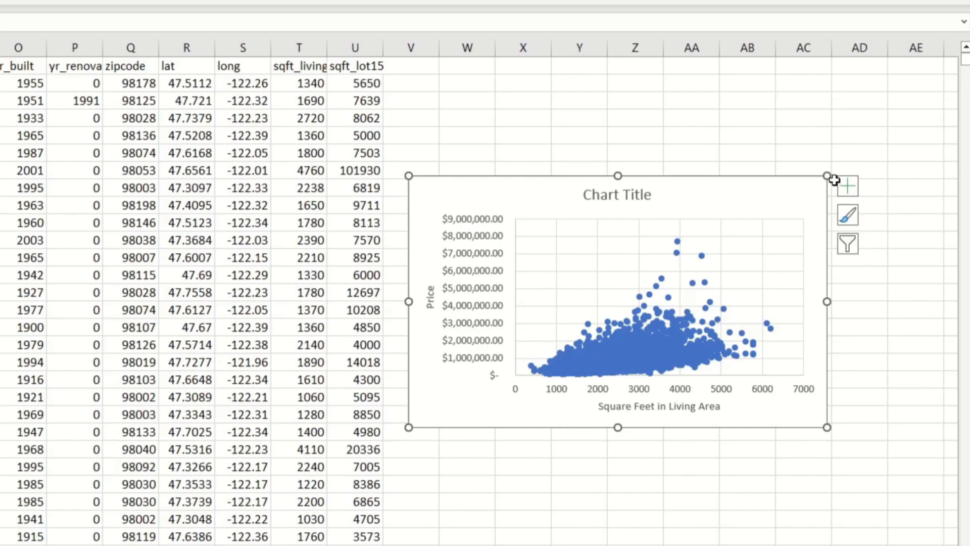
# Tick Trendline in Chart Elements to run a linear trendline through the points
pyautogui.click(847, 185)
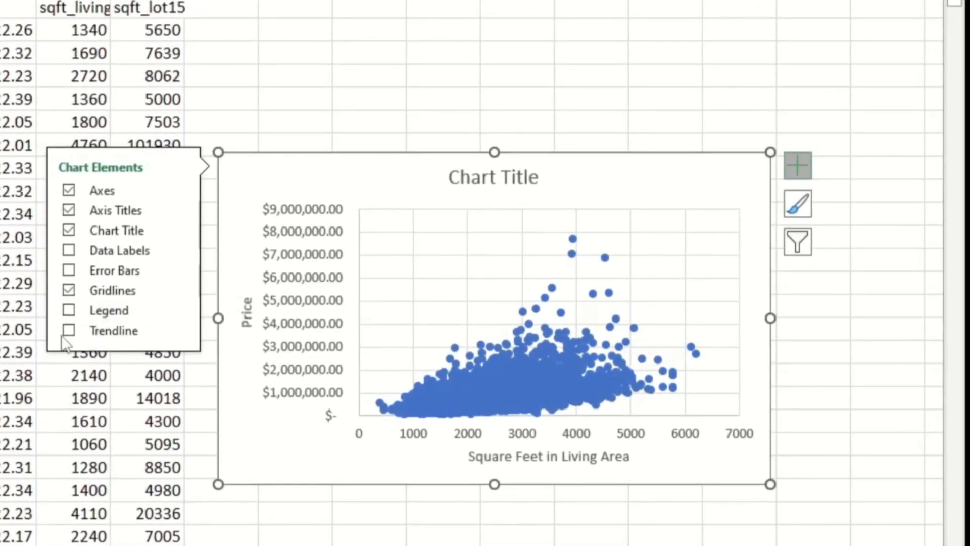
pyautogui.click(69, 329)
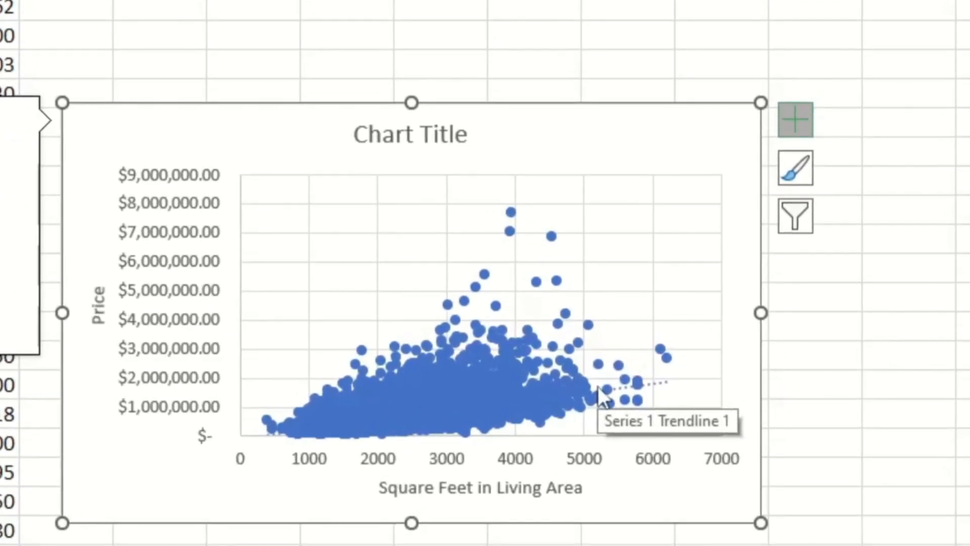
pyautogui.moveTo(247, 307)
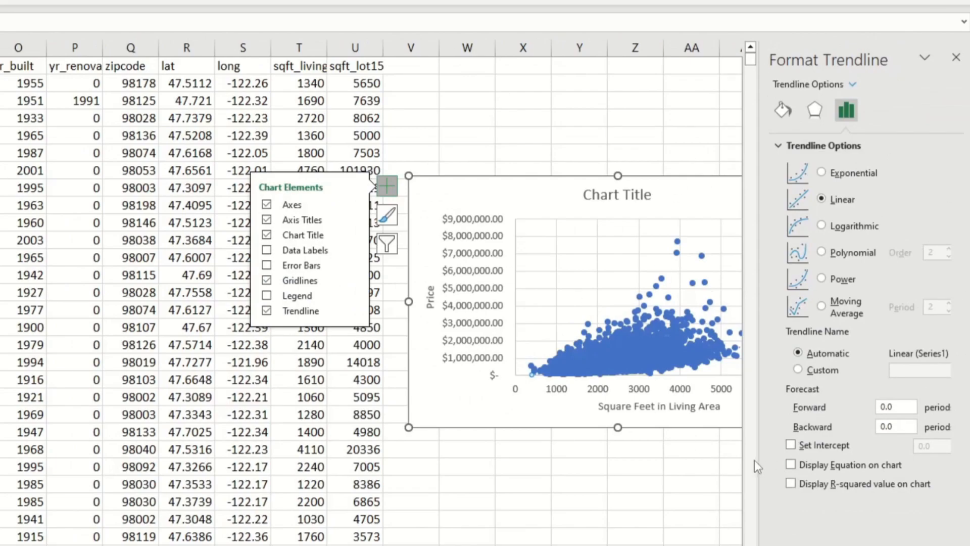
pyautogui.moveTo(802, 131)
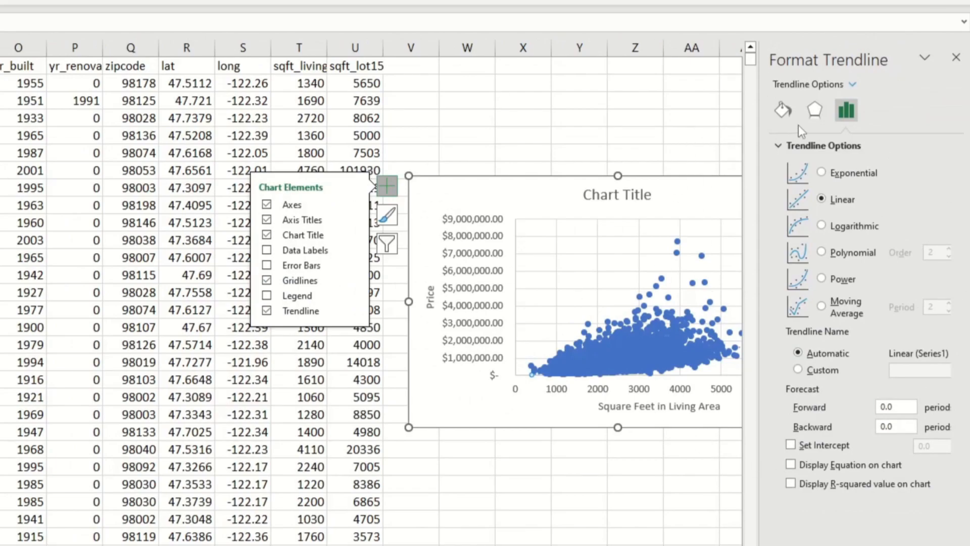
pyautogui.moveTo(783, 110)
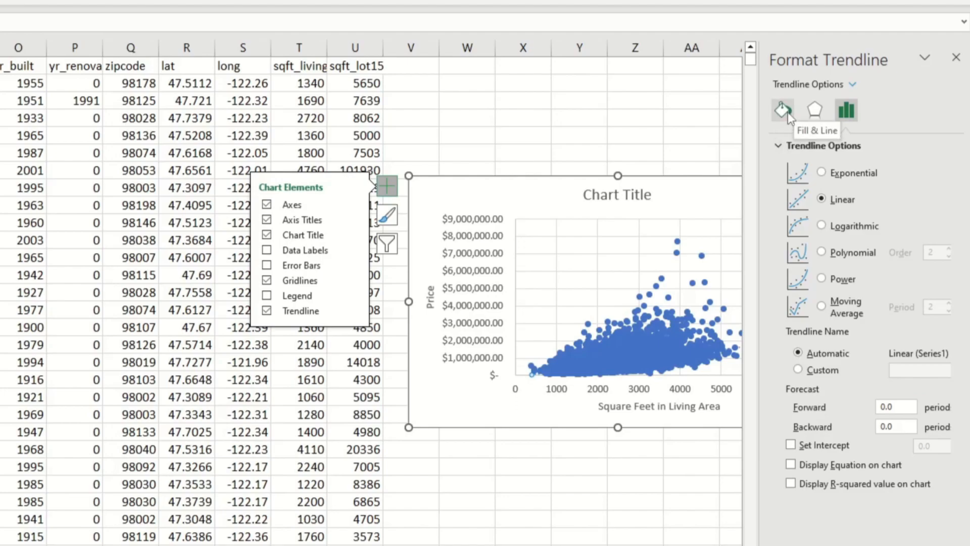
# Recolor the trendline orange under Fill & Line, confirming the formatting warning
pyautogui.click(783, 111)
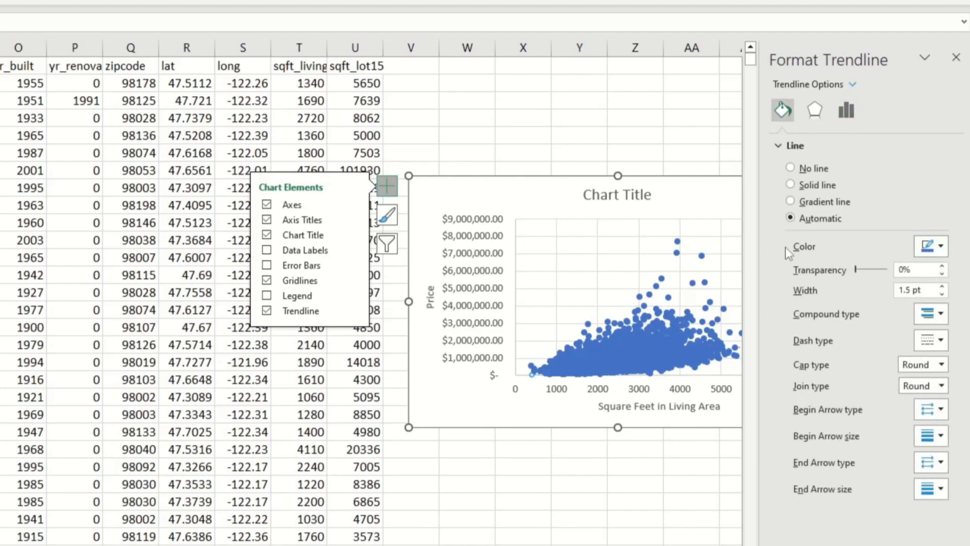
pyautogui.click(943, 246)
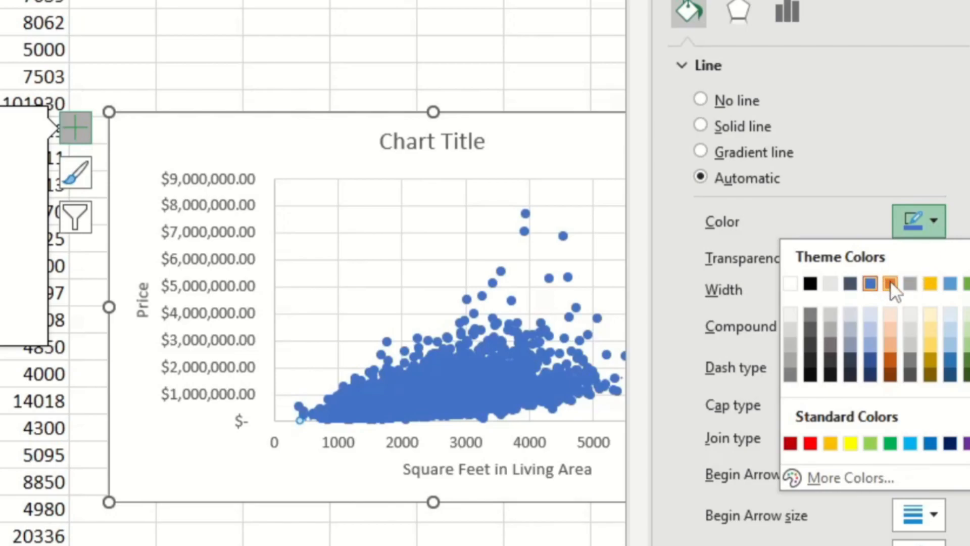
pyautogui.click(890, 284)
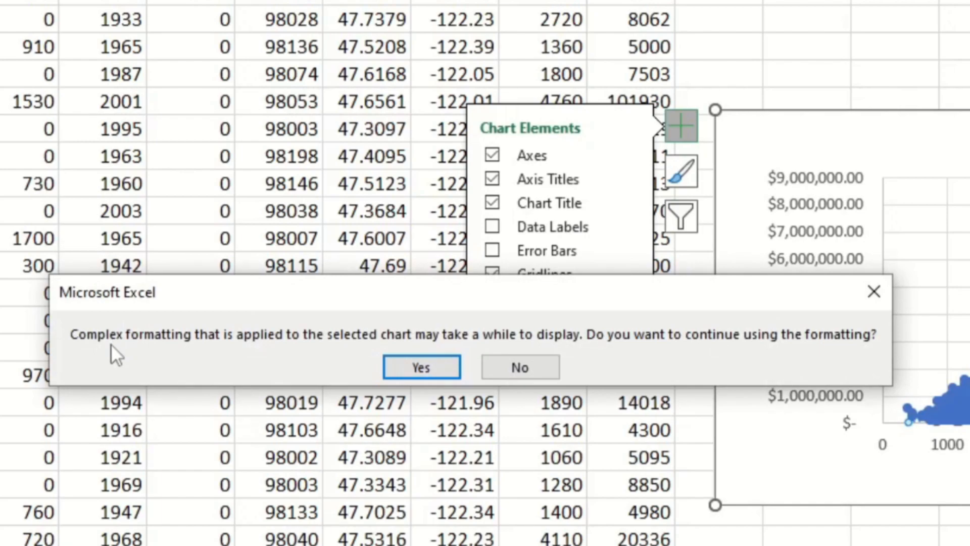
pyautogui.moveTo(347, 377)
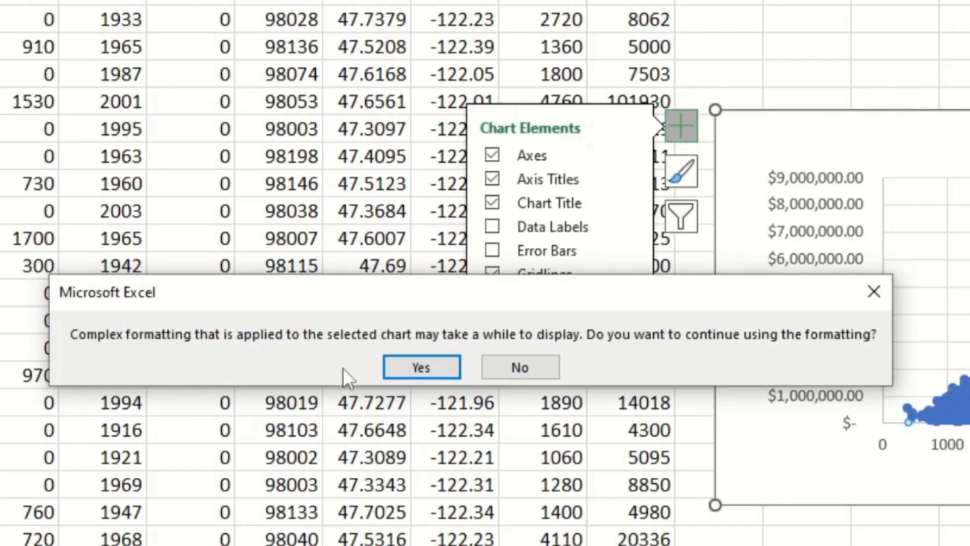
pyautogui.click(420, 366)
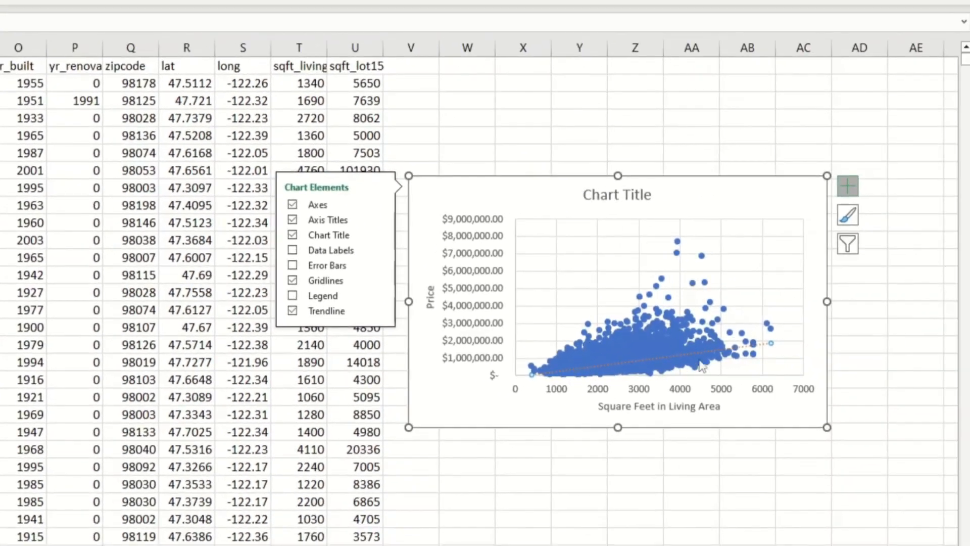
pyautogui.moveTo(798, 365)
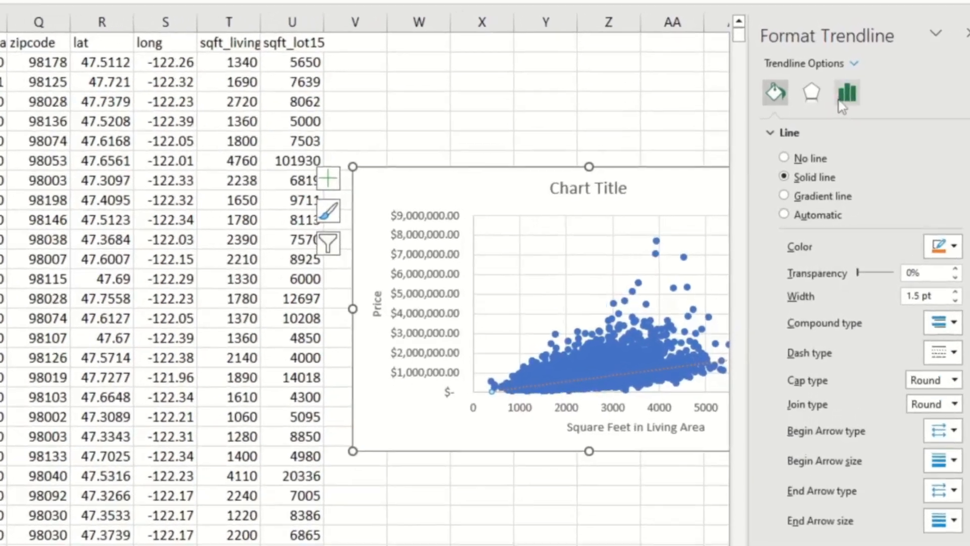
# Enable Display Equation and Display R-squared value in Trendline Options
pyautogui.click(846, 94)
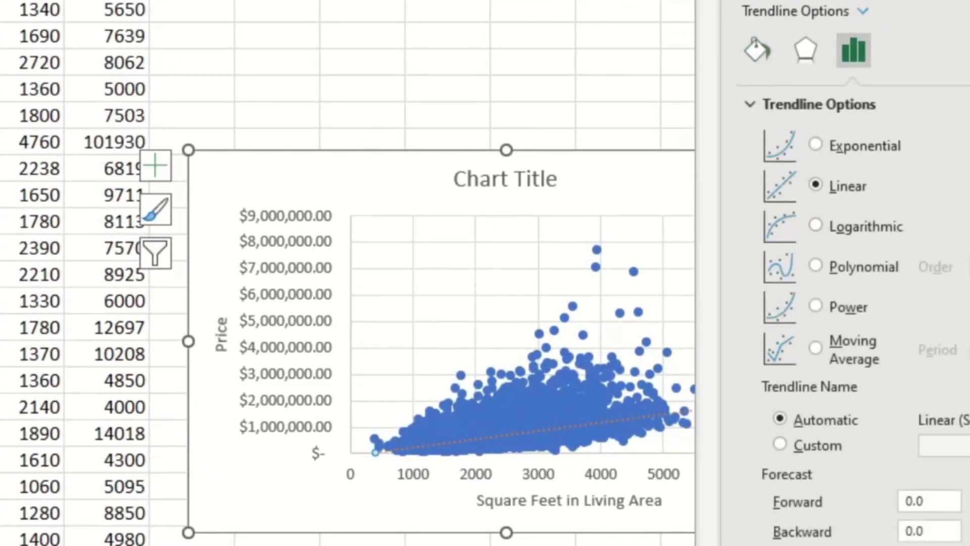
pyautogui.scroll(-3)
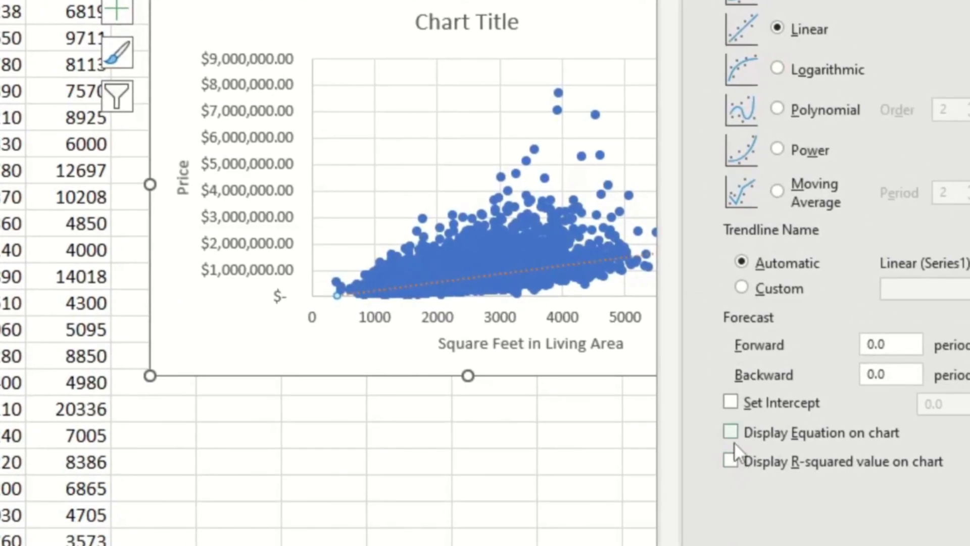
pyautogui.click(731, 432)
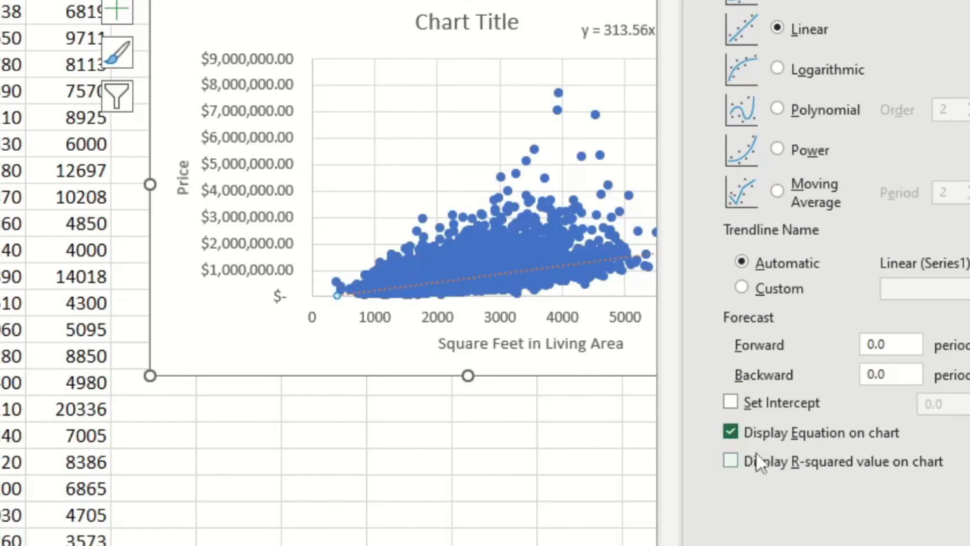
pyautogui.click(730, 461)
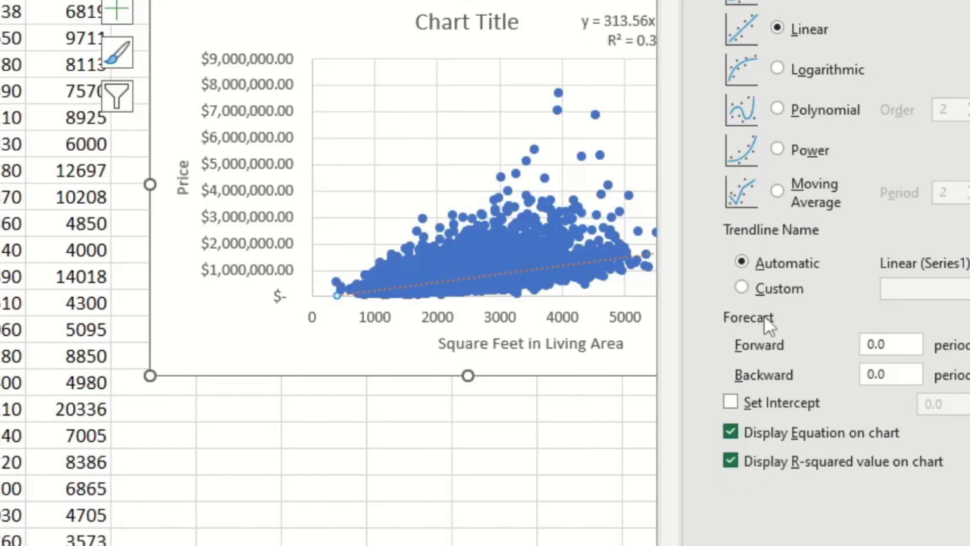